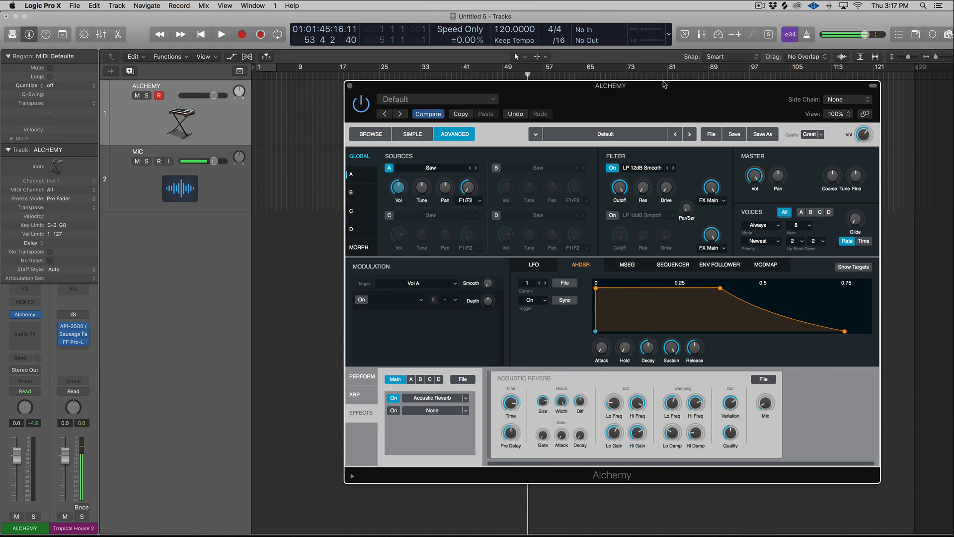
# Choose Import Audio from Alchemy's source A name field to open the Alchemy Samples browser.
pyautogui.click(160, 161)
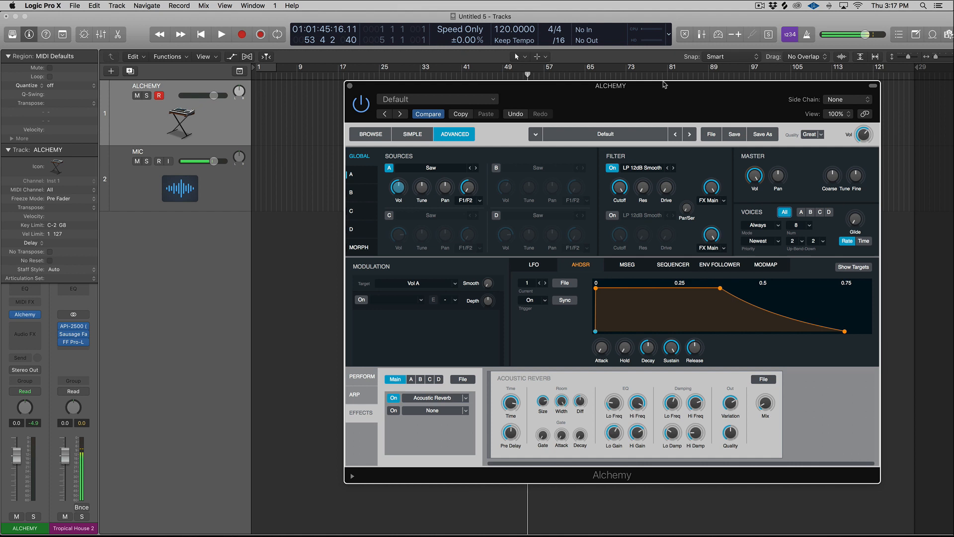
pyautogui.click(160, 160)
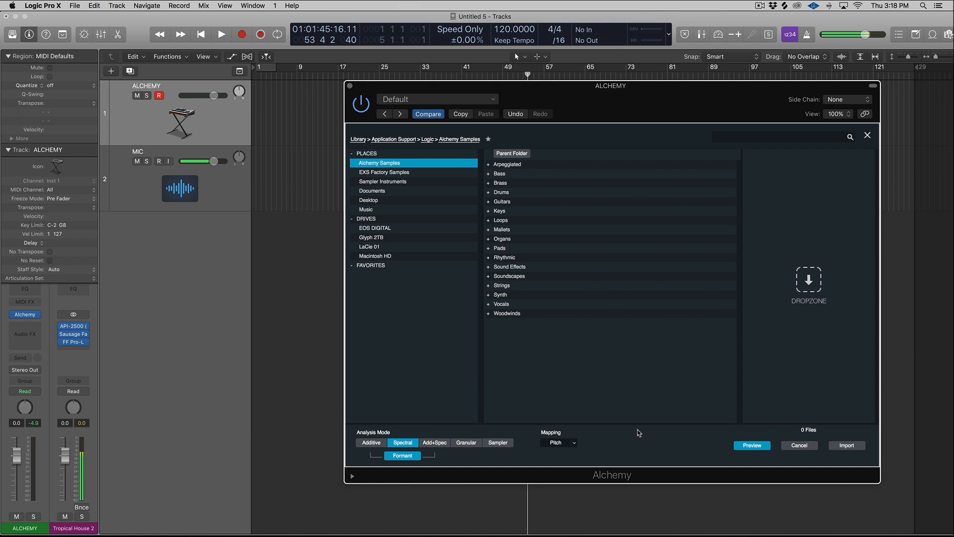
pyautogui.click(454, 134)
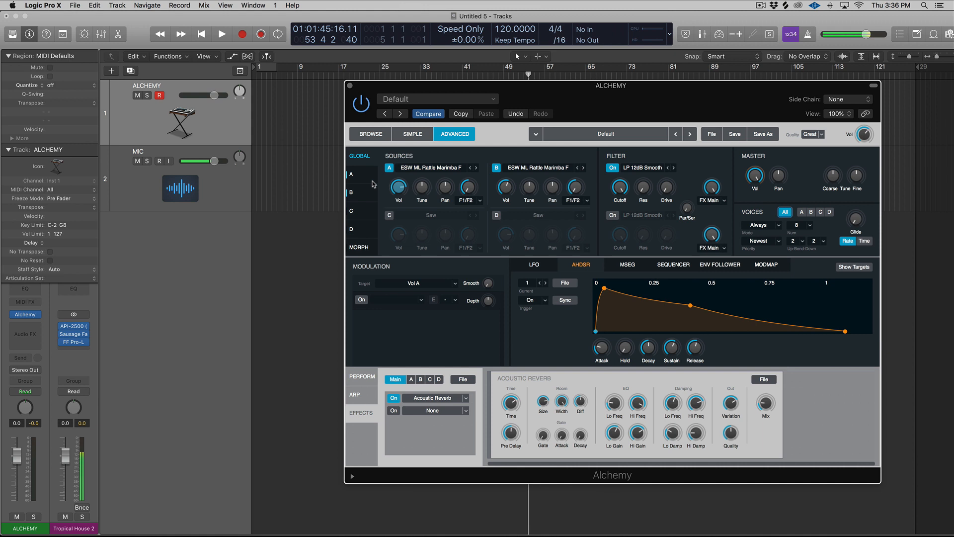
pyautogui.click(159, 160)
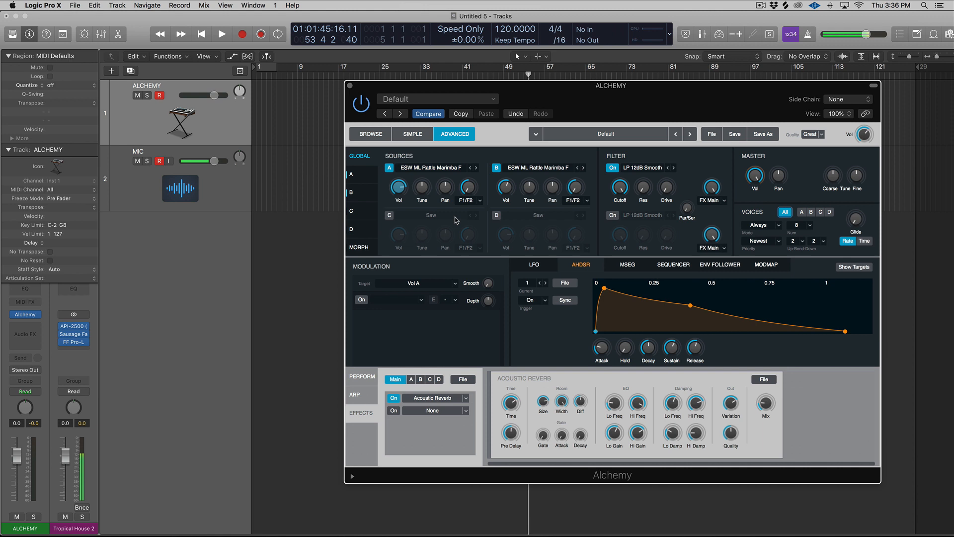
pyautogui.click(389, 215)
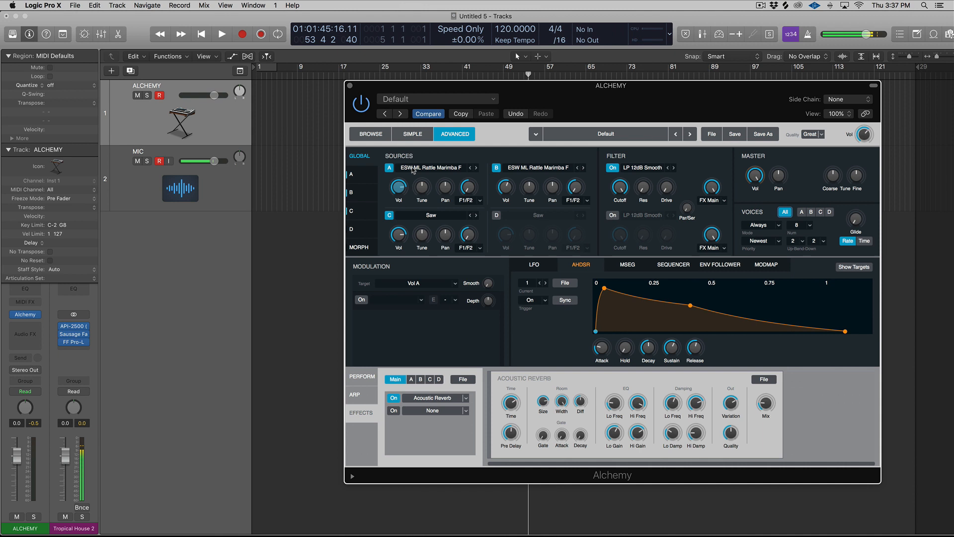
pyautogui.moveTo(398, 236); pyautogui.dragTo(395, 241)
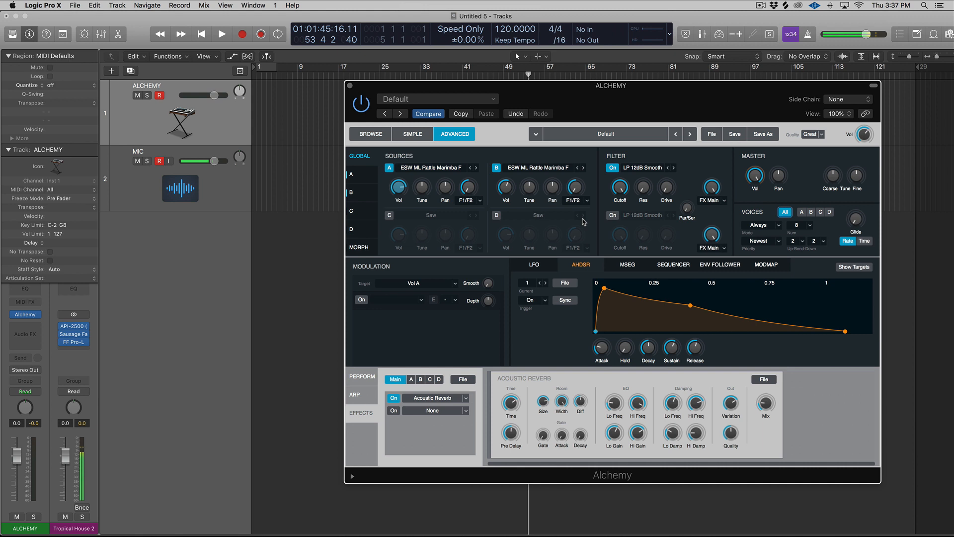
pyautogui.moveTo(621, 188); pyautogui.dragTo(622, 183)
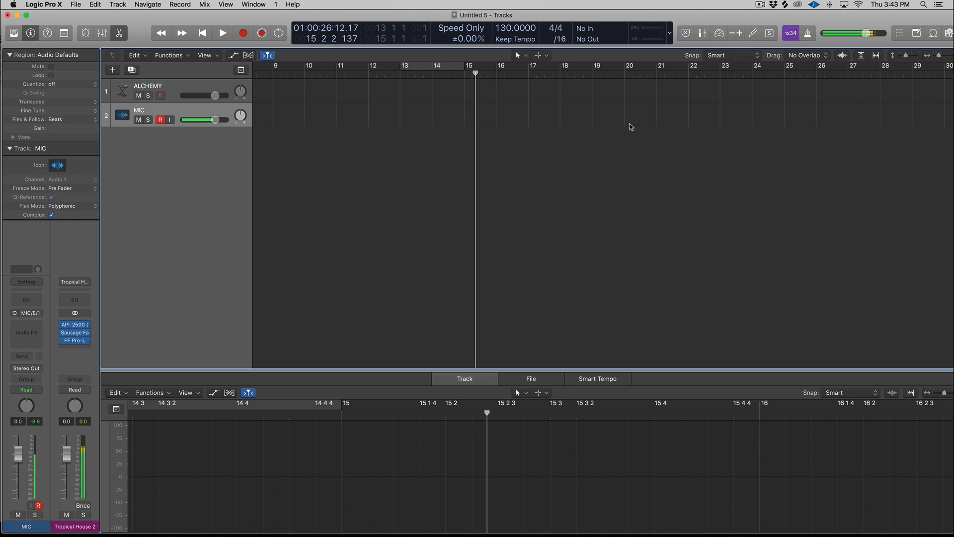
# Open Smart Tempo Project Settings, confirm Keep Project Tempo, and close the window.
pyautogui.click(515, 39)
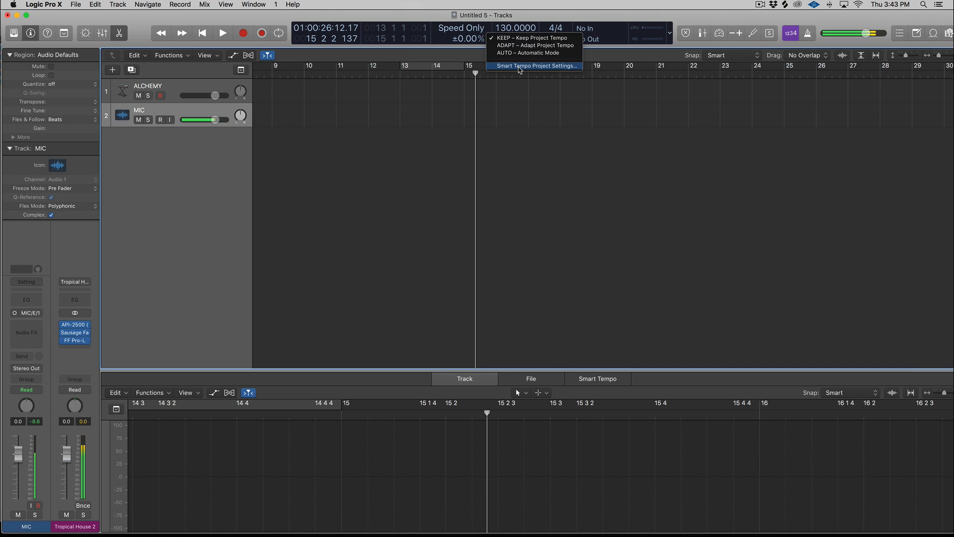
pyautogui.click(535, 66)
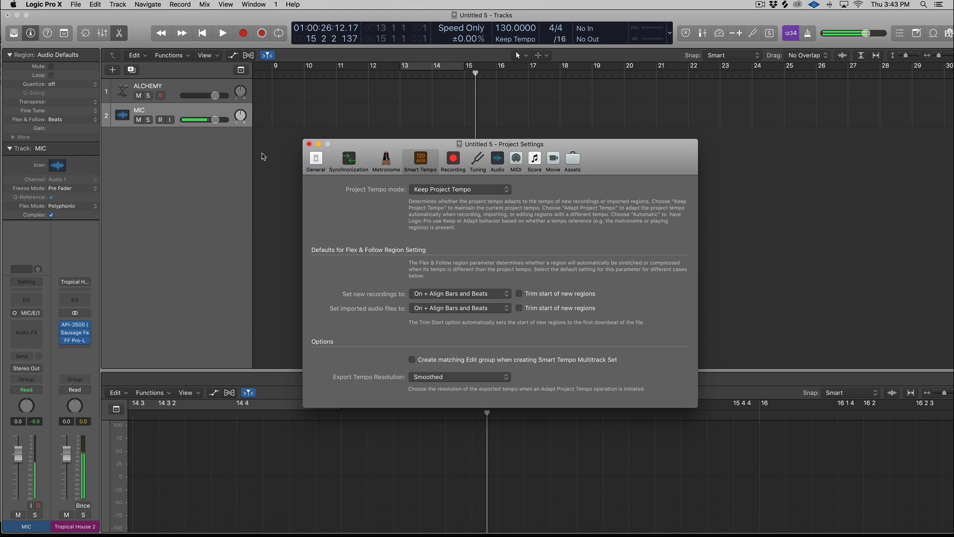
pyautogui.click(160, 119)
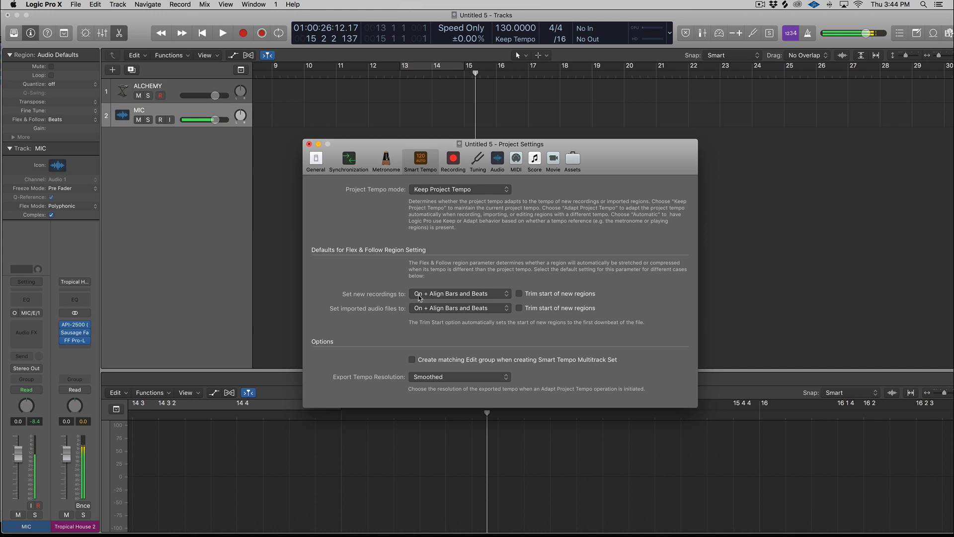
pyautogui.click(154, 119)
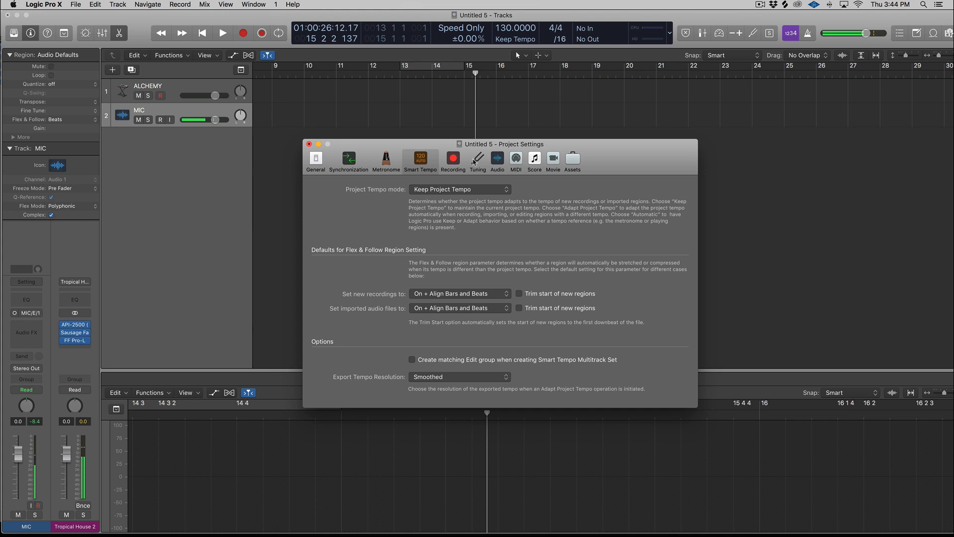
pyautogui.click(157, 119)
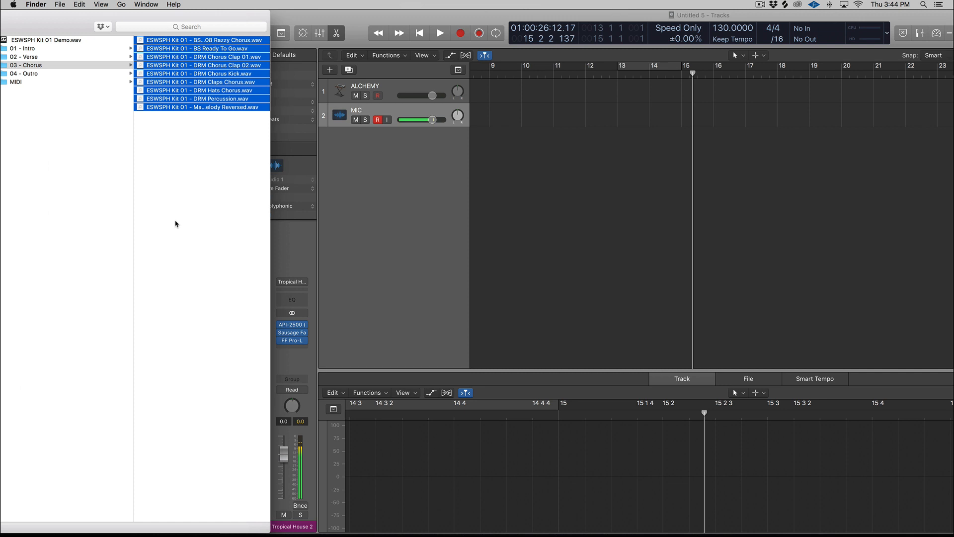
# Select all the WAV files in the 03 - Chorus folder in Finder.
pyautogui.click(377, 120)
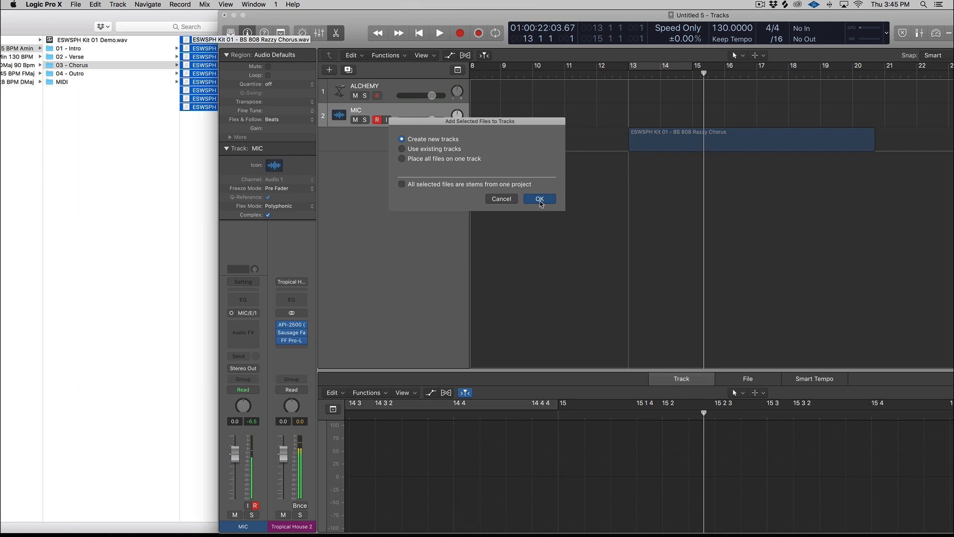
# Add the nine chorus WAV files to Logic, each on a new track starting at bar 13.
pyautogui.click(539, 198)
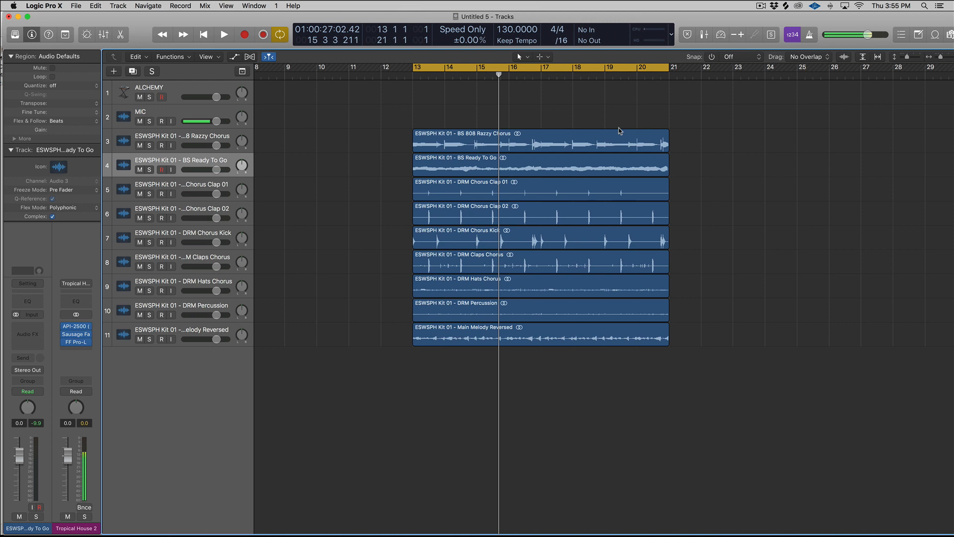
# Enable recording on the MIC track's R button.
pyautogui.click(161, 121)
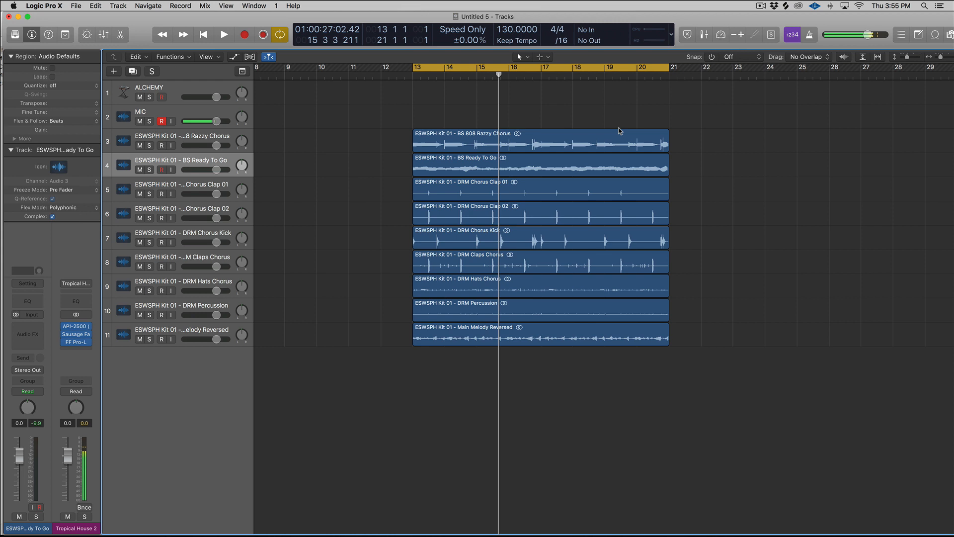
pyautogui.click(43, 5)
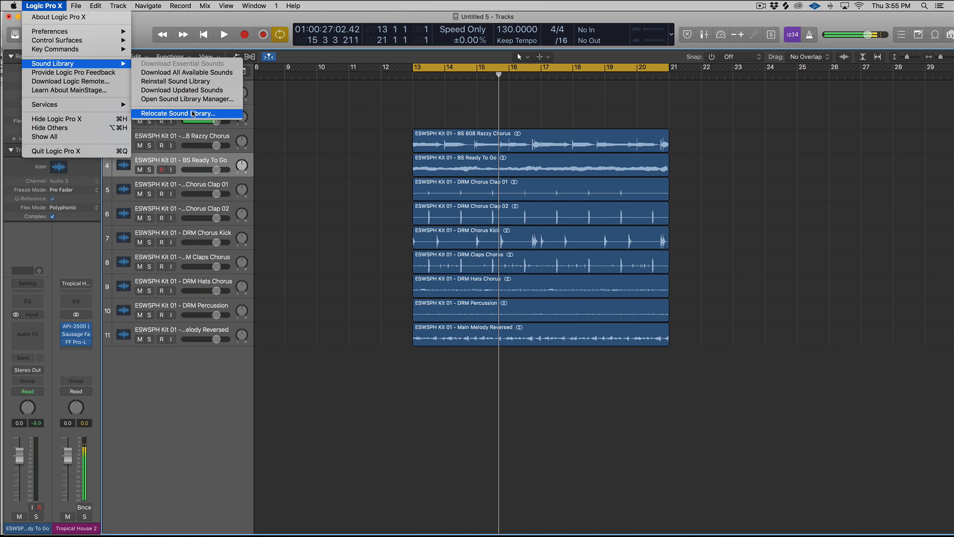
# Relocate the sound library, choosing Glyph 2TB as the destination volume.
pyautogui.click(177, 113)
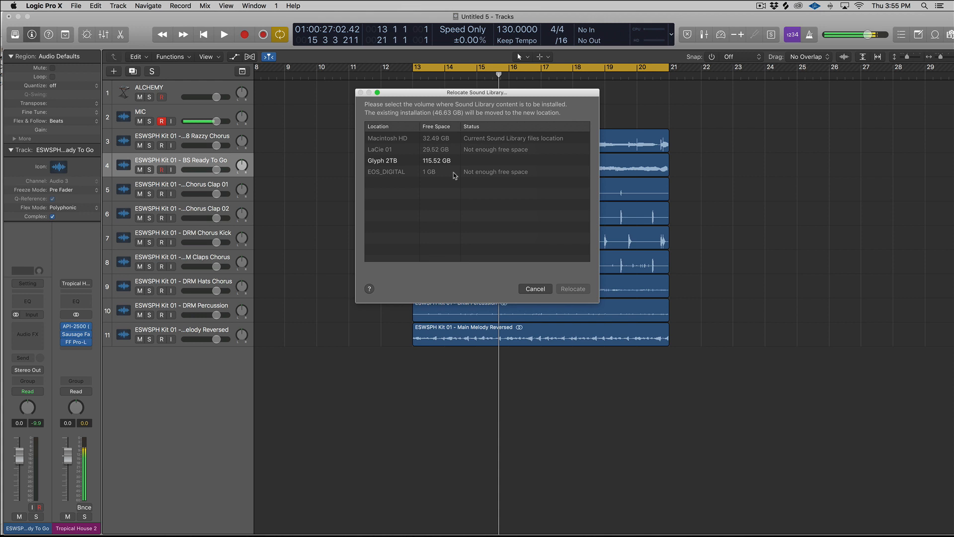
pyautogui.click(760, 5)
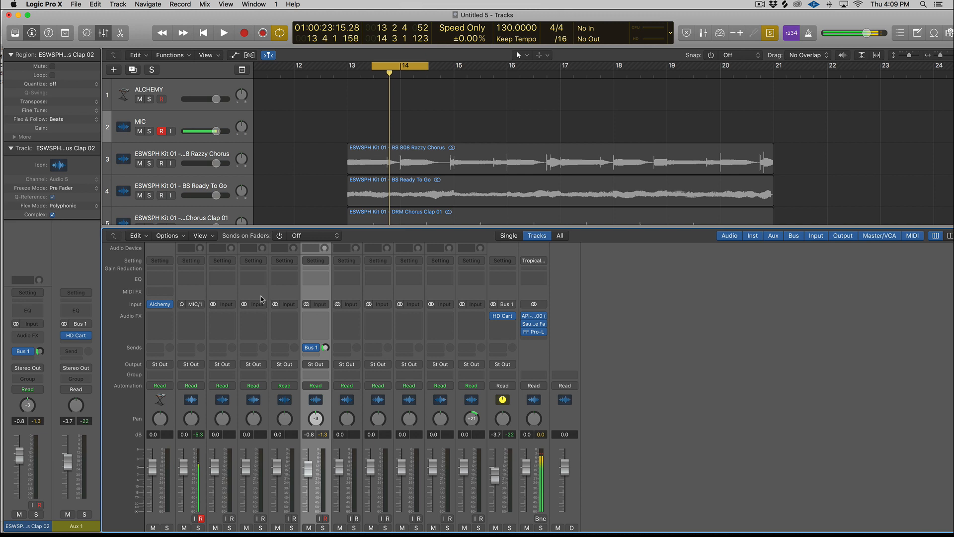
pyautogui.moveTo(310, 348)
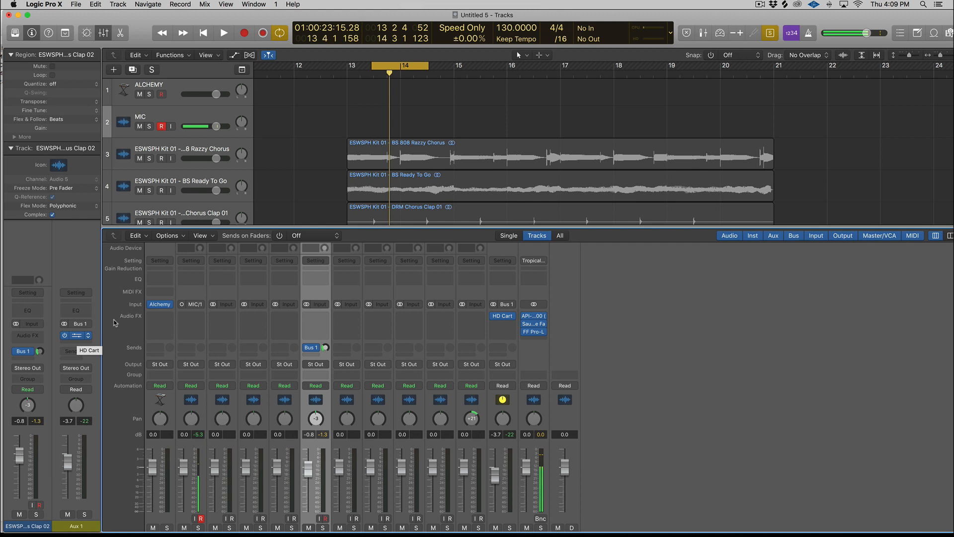
# Open the Bus 1 send pop-up on the Chorus Clap 02 mixer channel strip.
pyautogui.click(223, 33)
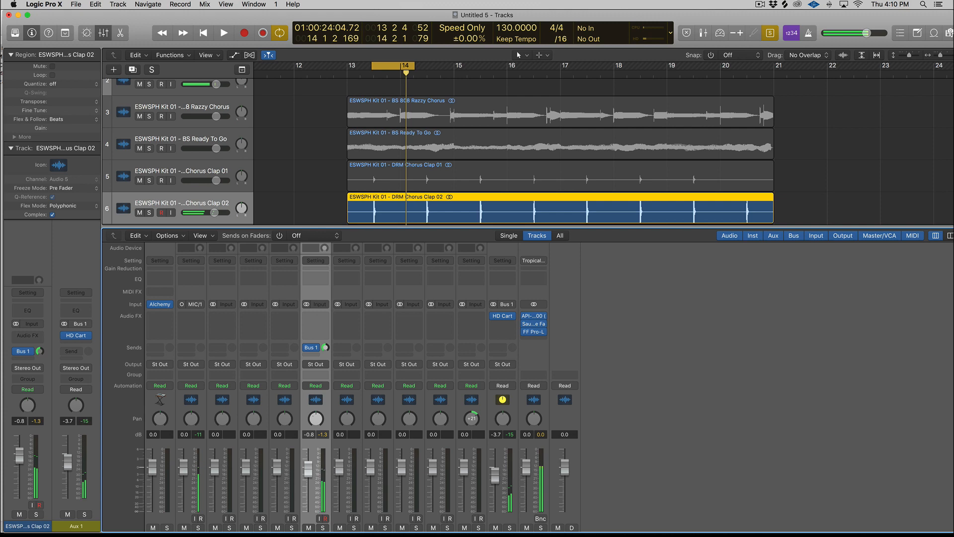
pyautogui.click(311, 346)
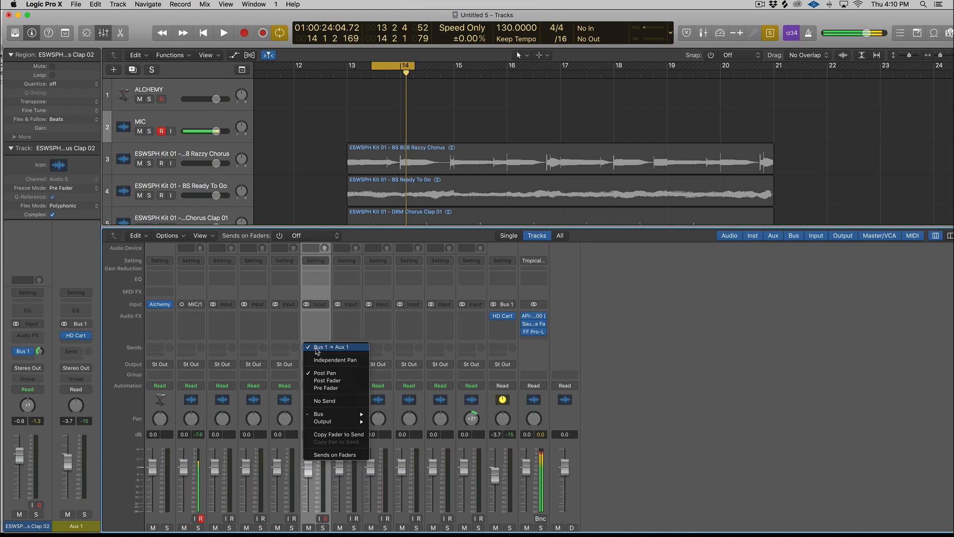
# Set the Chorus Clap 02 Bus 1 send to Independent Pan.
pyautogui.click(330, 346)
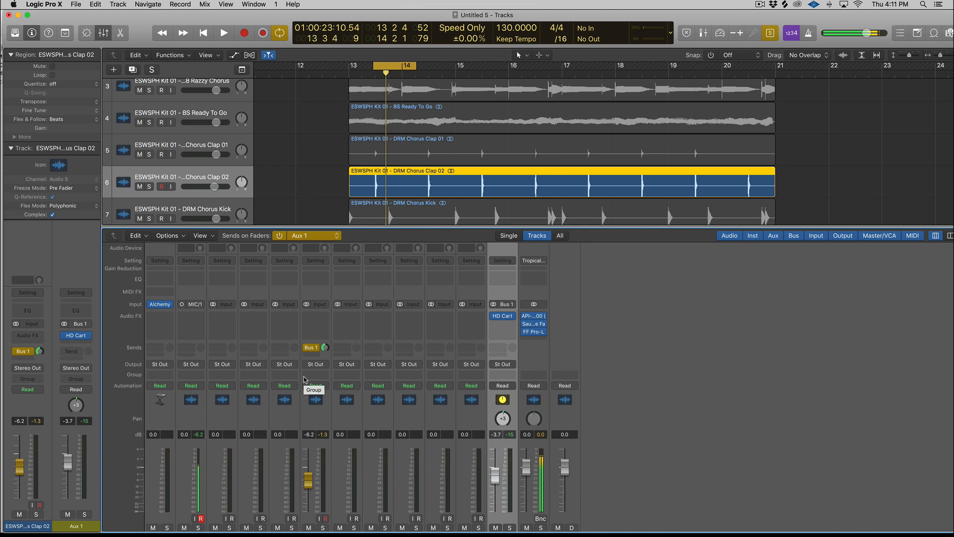
pyautogui.moveTo(353, 499)
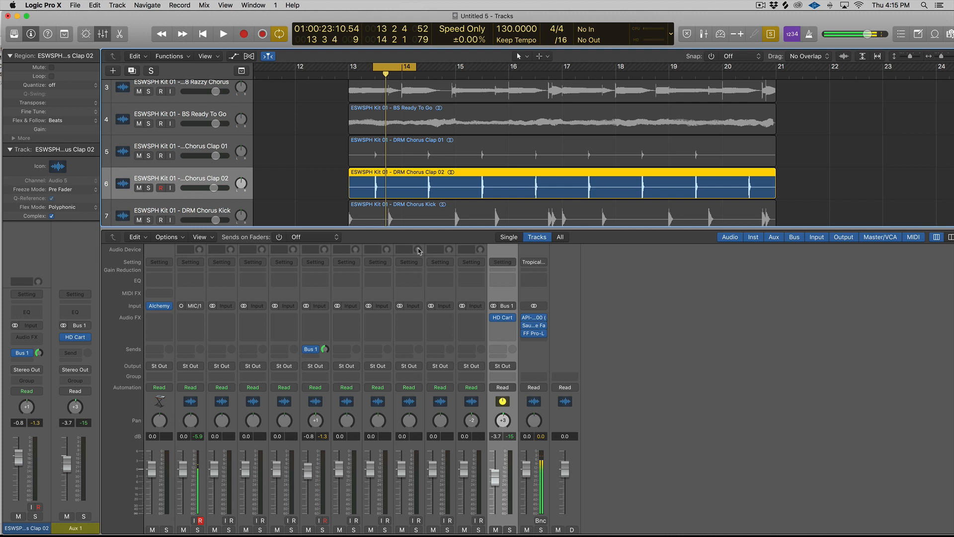
pyautogui.click(42, 5)
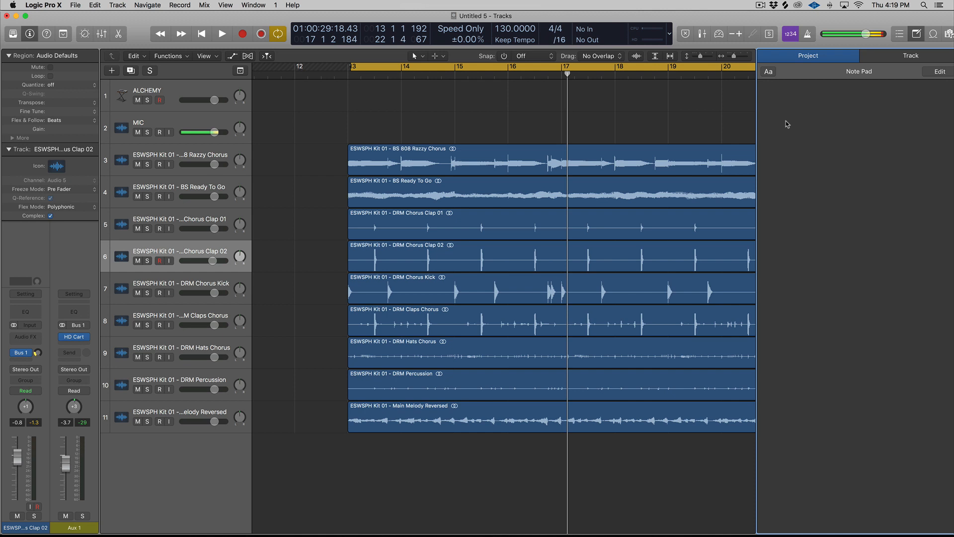
# Type the project note 'This text' in the Note Pad.
pyautogui.click(160, 132)
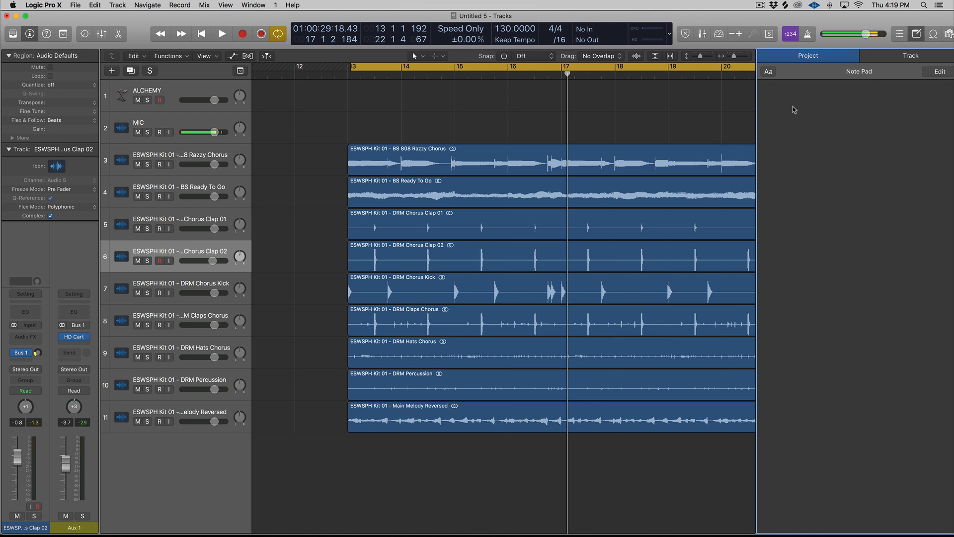
pyautogui.write('This text')
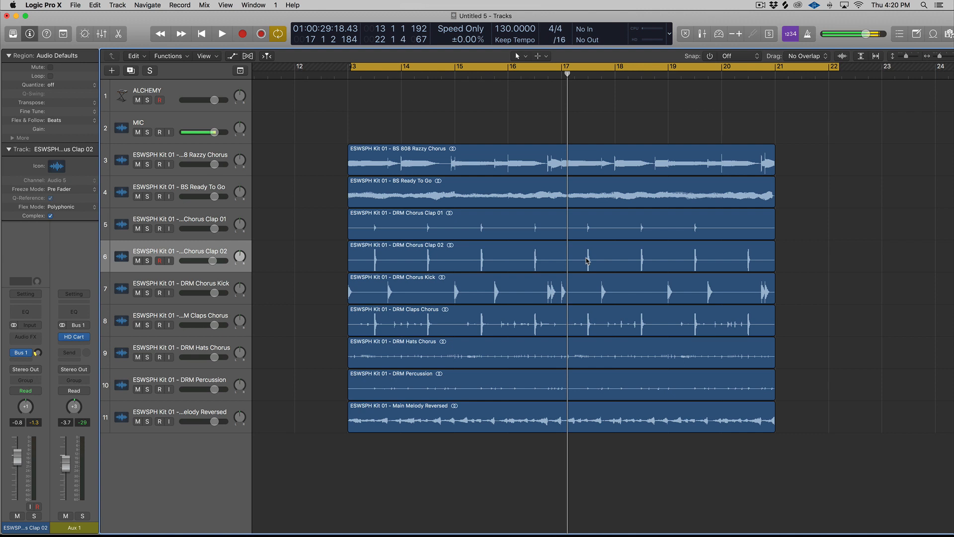
# Turn on Record Enable for the MIC track.
pyautogui.click(163, 132)
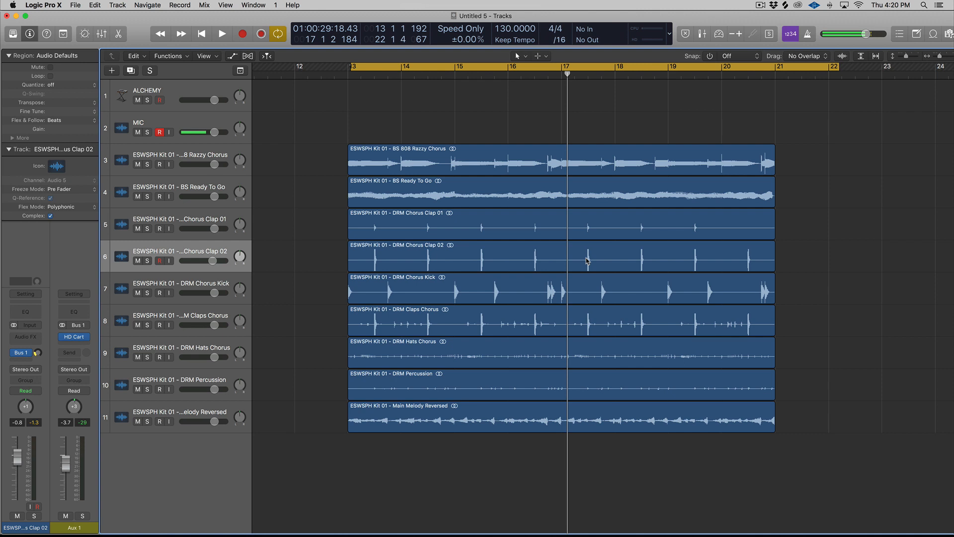